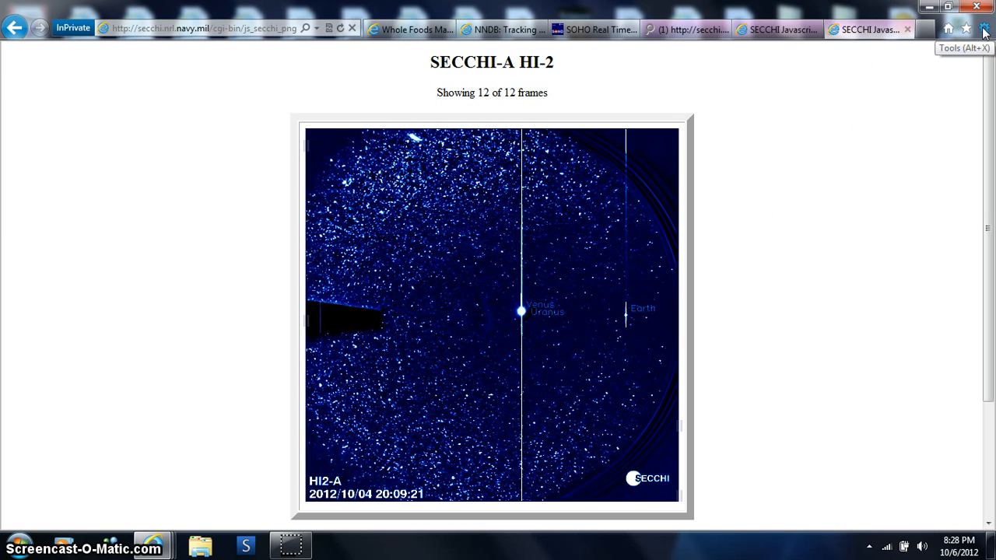
# Magnify the HI-2 page to 400% through the browser zoom options so Venus and Uranus fill the view.
pyautogui.click(984, 28)
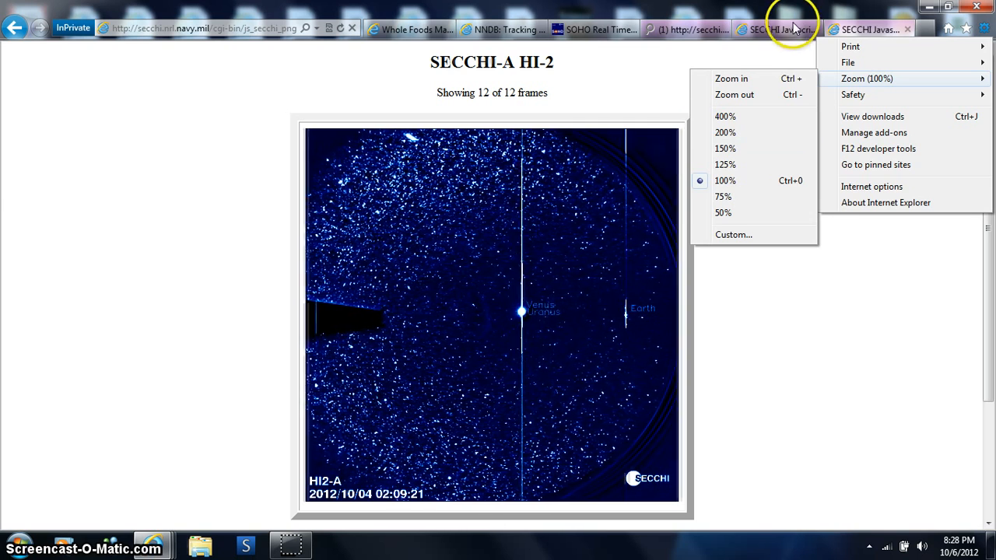
pyautogui.click(778, 30)
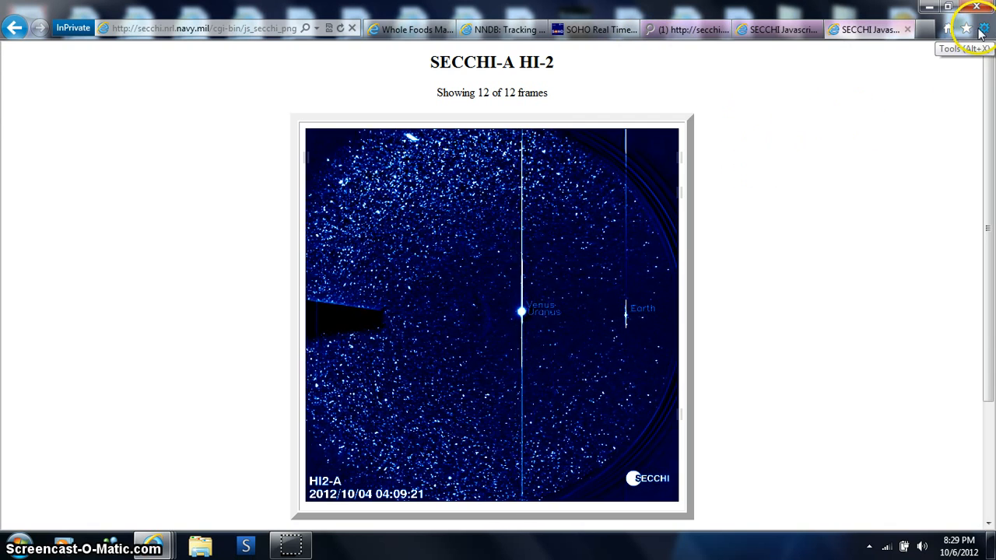
pyautogui.click(983, 30)
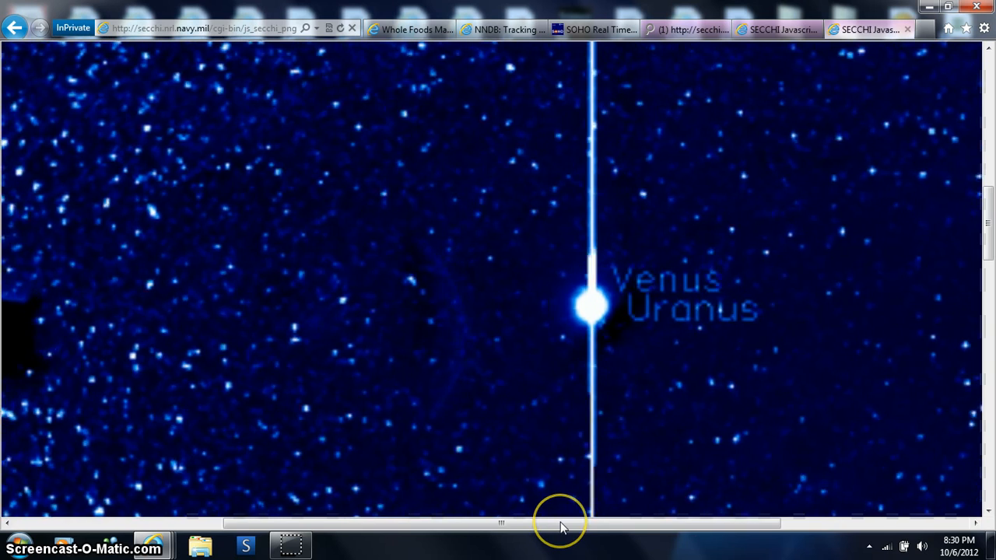
# Pan the zoomed HI-2 image left until the dark occulter wedge left of Venus comes into view.
pyautogui.moveTo(563, 523); pyautogui.dragTo(557, 523)
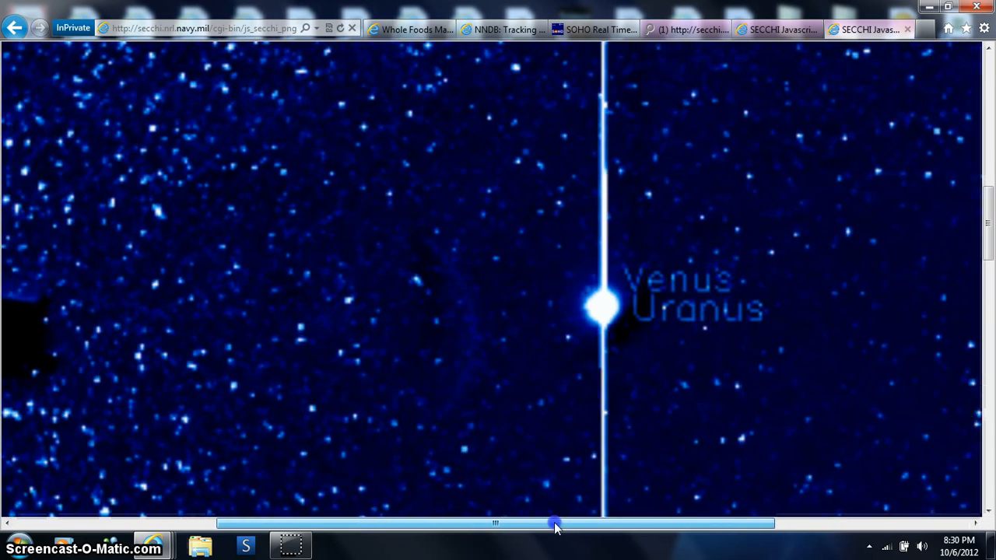
pyautogui.moveTo(554, 523); pyautogui.dragTo(535, 523)
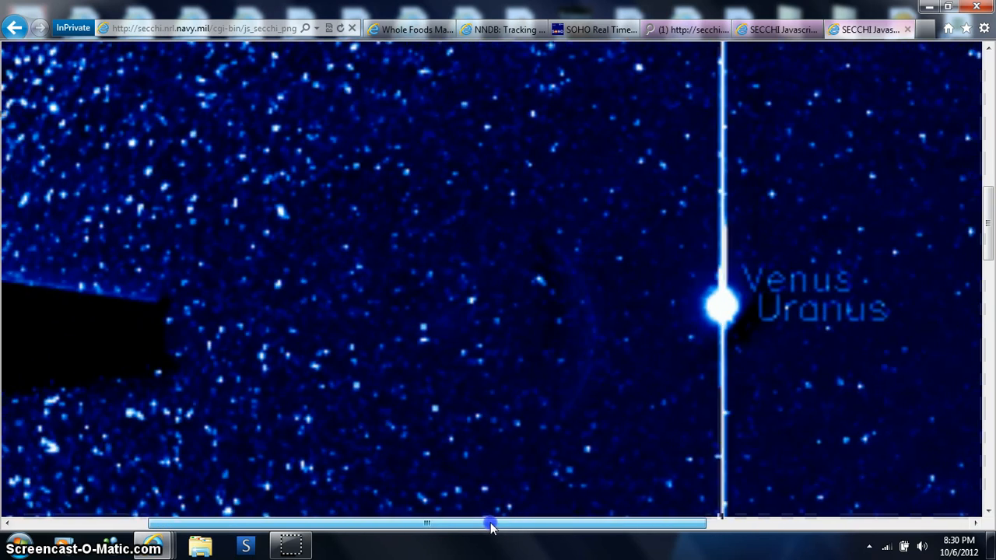
pyautogui.moveTo(490, 523); pyautogui.dragTo(457, 523)
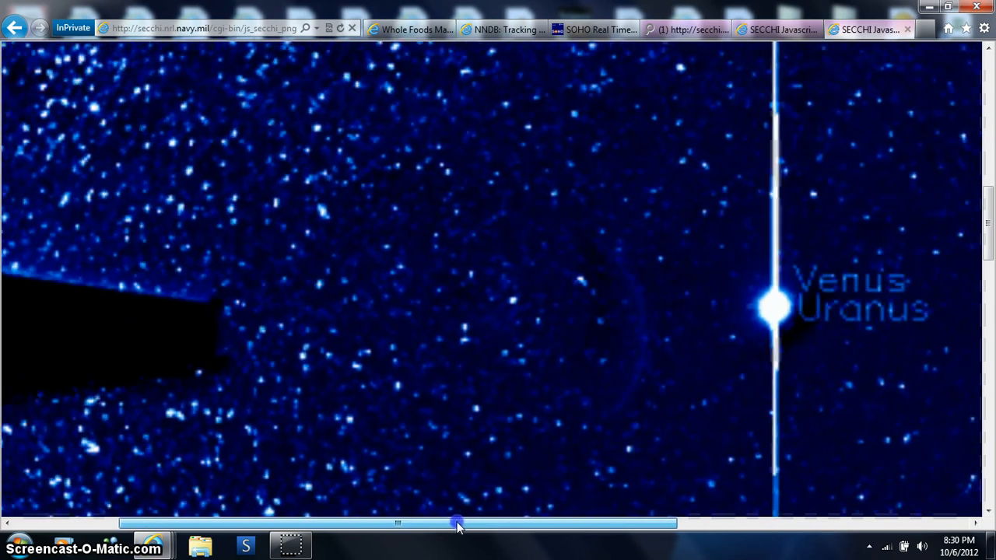
pyautogui.moveTo(458, 523); pyautogui.dragTo(439, 523)
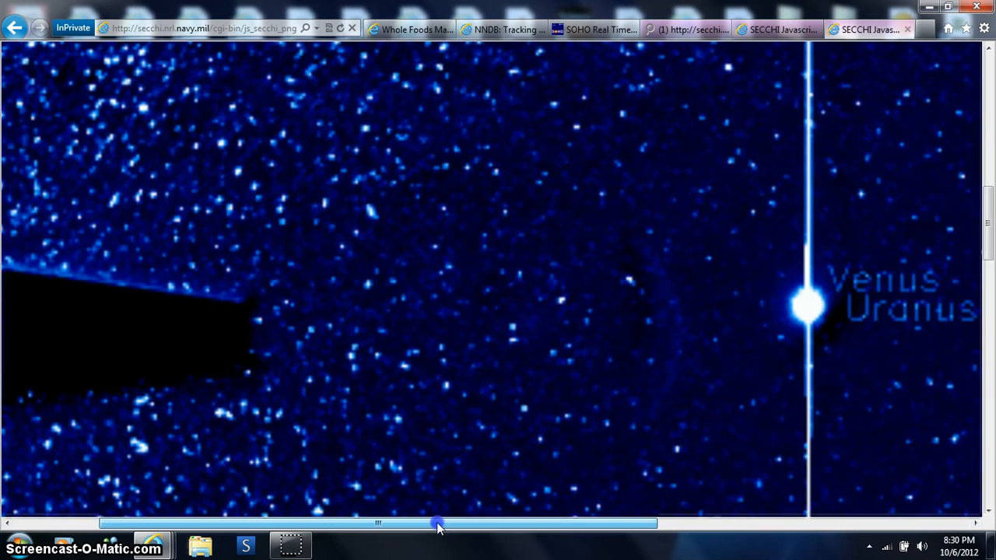
pyautogui.moveTo(439, 523); pyautogui.dragTo(448, 523)
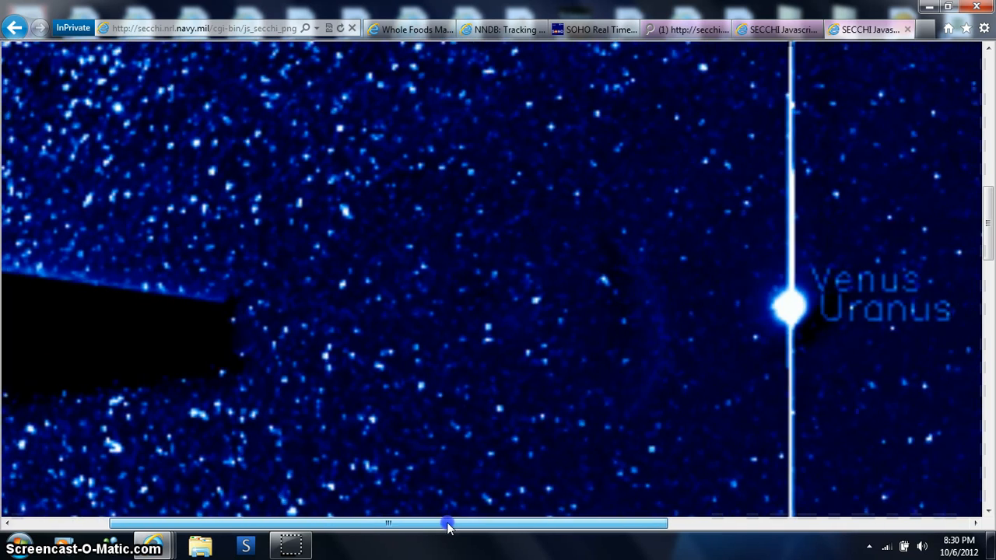
pyautogui.moveTo(448, 523); pyautogui.dragTo(475, 523)
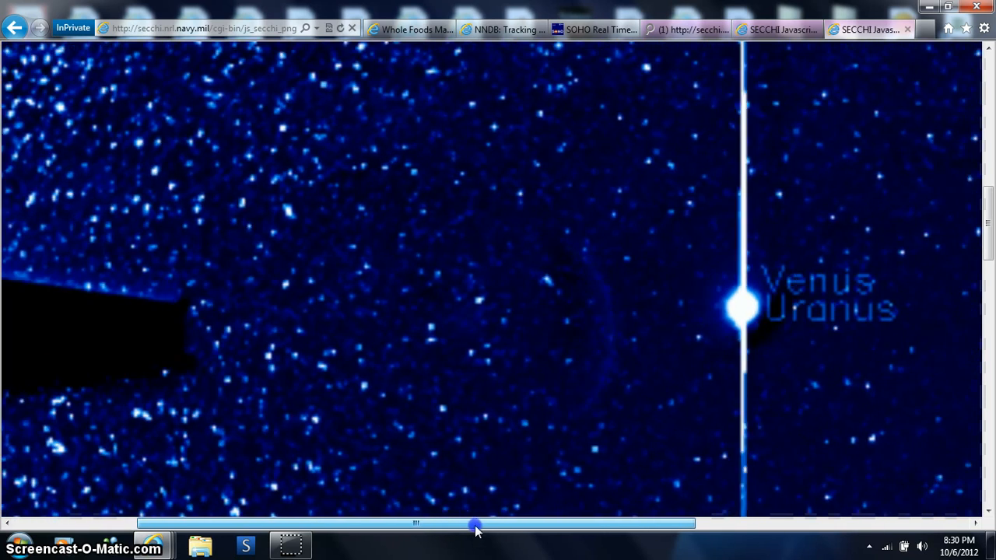
pyautogui.moveTo(475, 527); pyautogui.dragTo(506, 526)
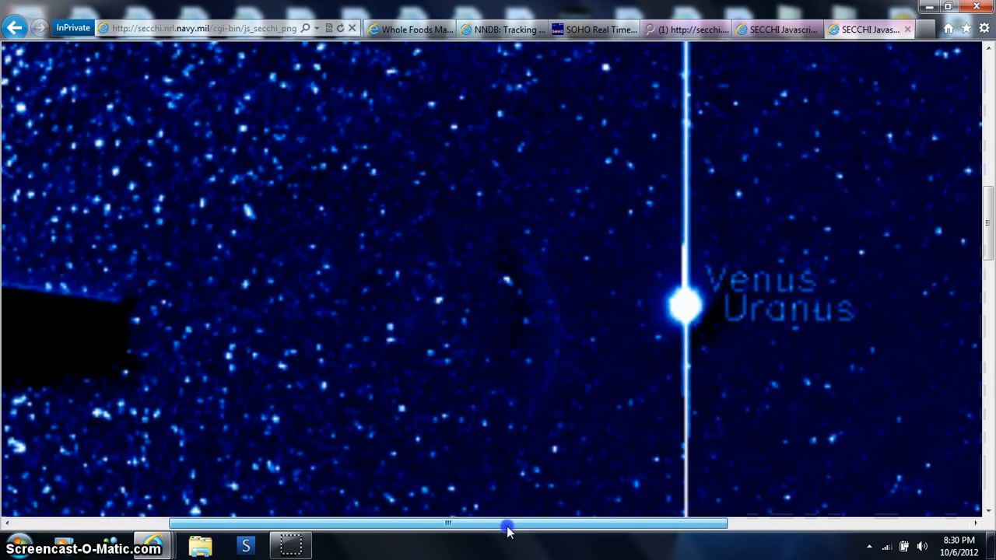
pyautogui.moveTo(506, 523); pyautogui.dragTo(553, 521)
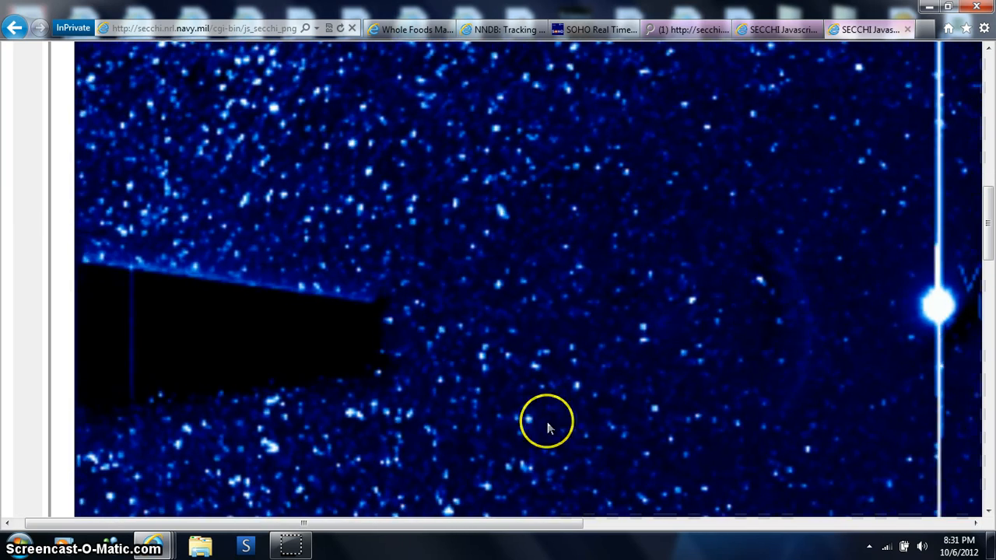
# Pan the zoomed image right so Venus and Uranus appear alongside the Earth label.
pyautogui.moveTo(304, 523); pyautogui.dragTo(533, 523)
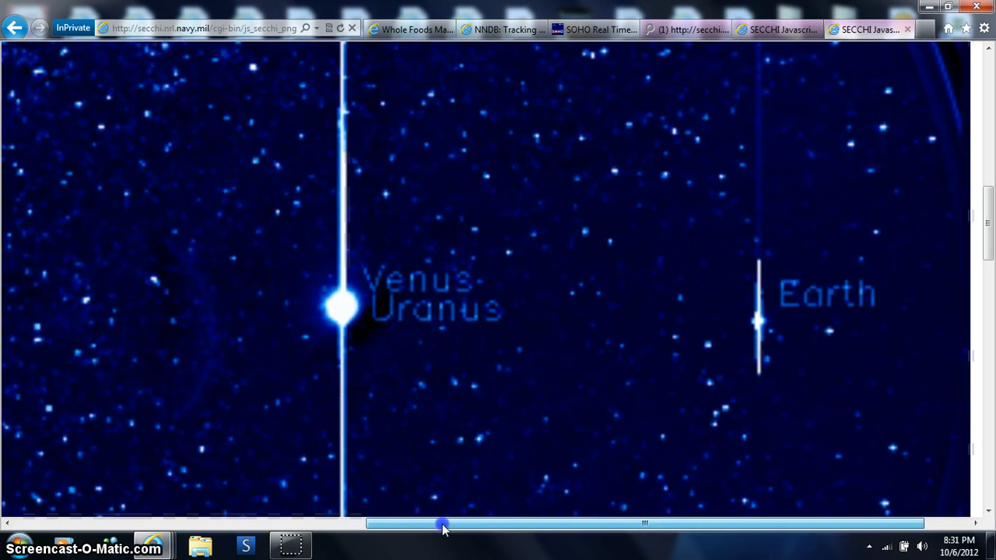
pyautogui.moveTo(443, 523); pyautogui.dragTo(299, 516)
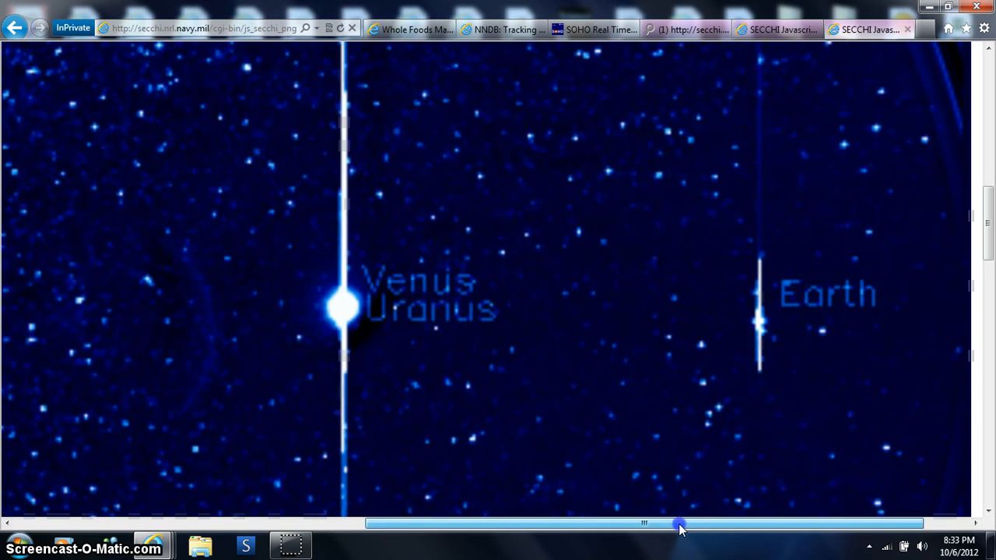
# Pan back left to show the dark occulter wedge beside the Venus/Uranus label.
pyautogui.moveTo(682, 523); pyautogui.dragTo(625, 523)
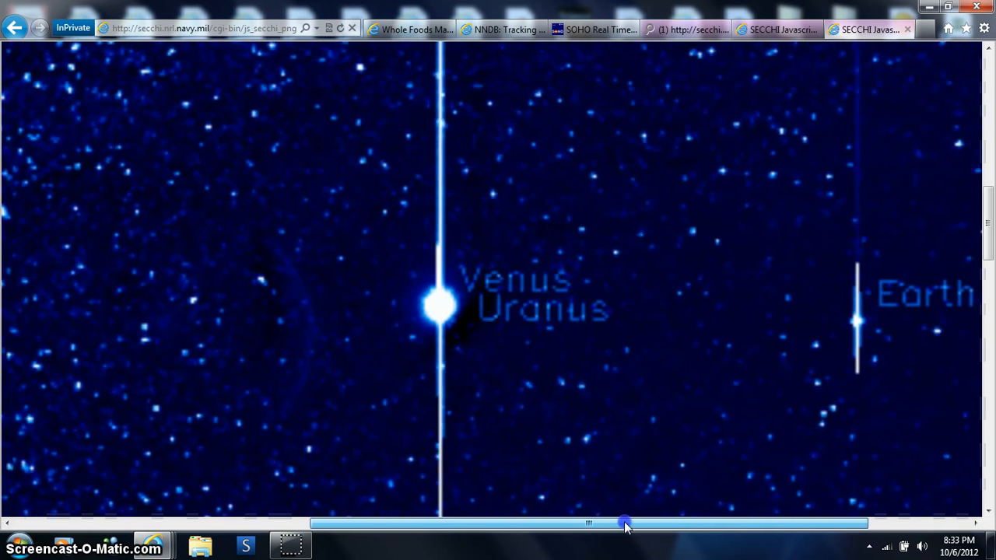
pyautogui.moveTo(625, 523); pyautogui.dragTo(574, 523)
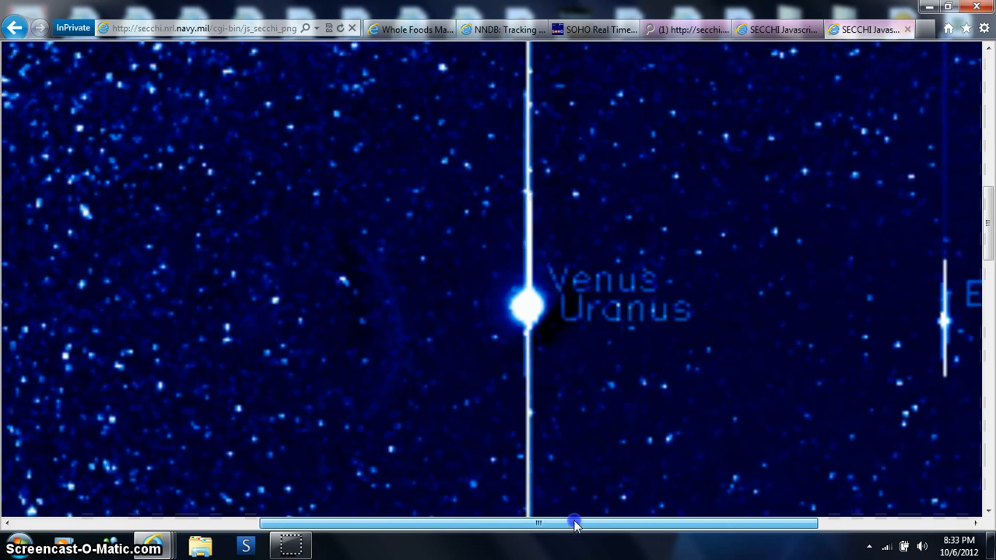
pyautogui.moveTo(575, 523); pyautogui.dragTo(544, 523)
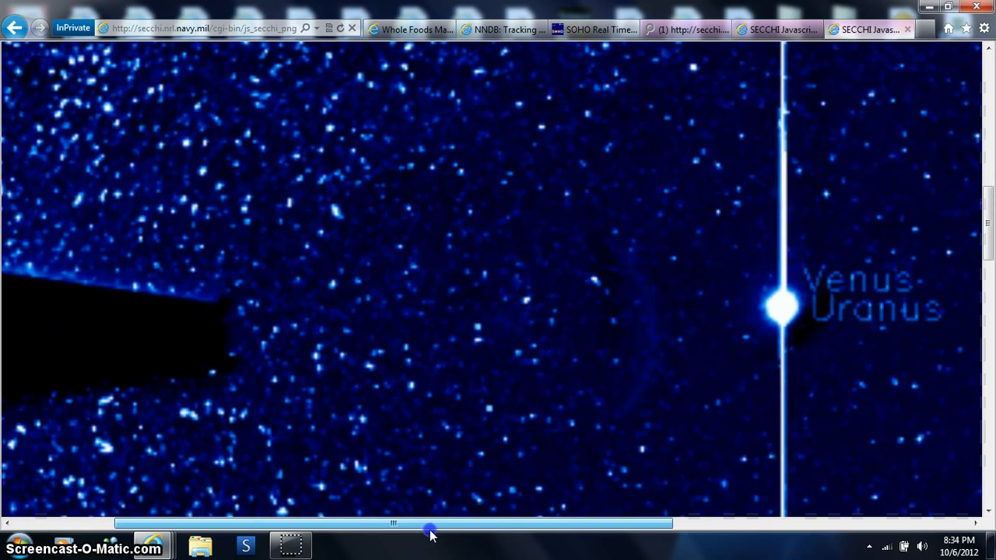
pyautogui.moveTo(430, 532); pyautogui.dragTo(448, 523)
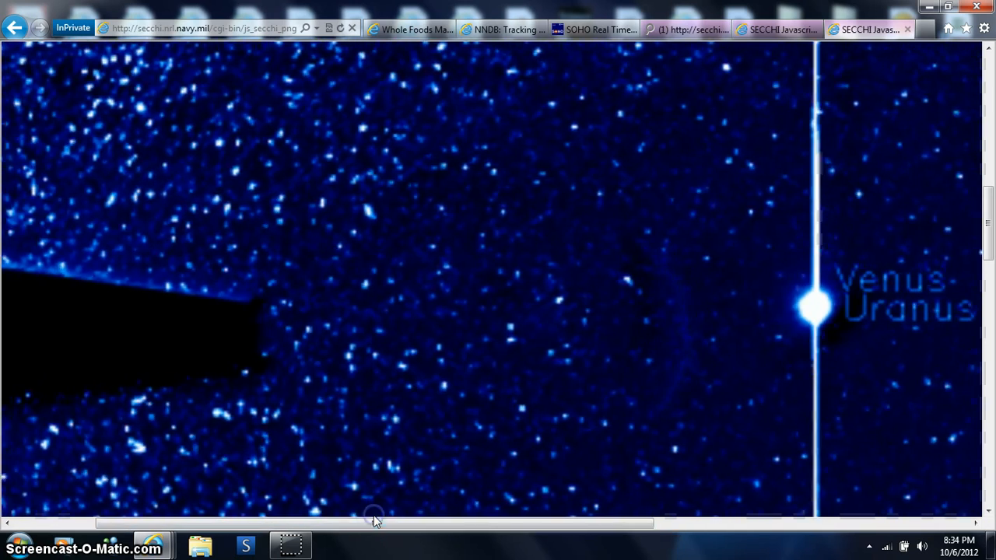
pyautogui.click(770, 28)
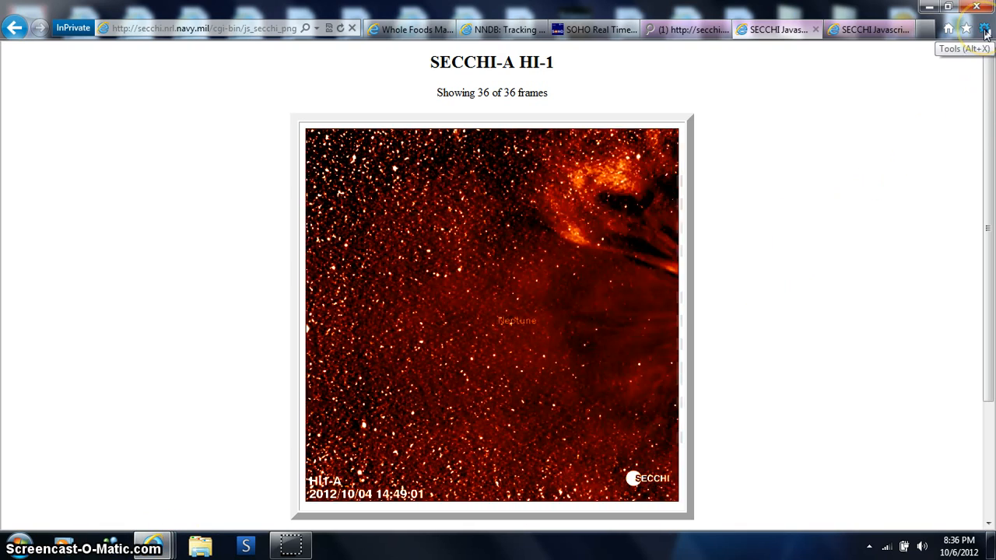
# Magnify the page to 400% from the Tools gear menu's Zoom choices.
pyautogui.click(983, 28)
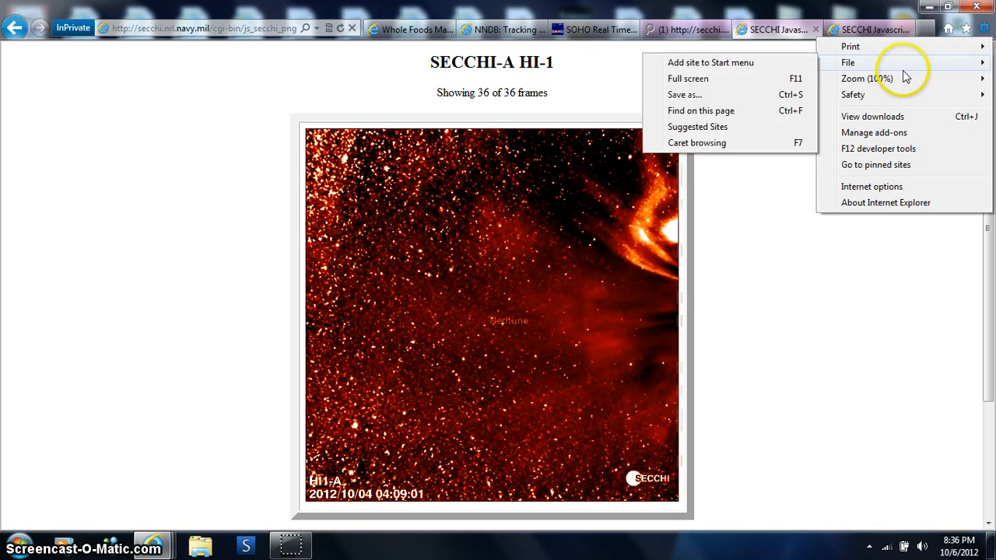
pyautogui.click(867, 78)
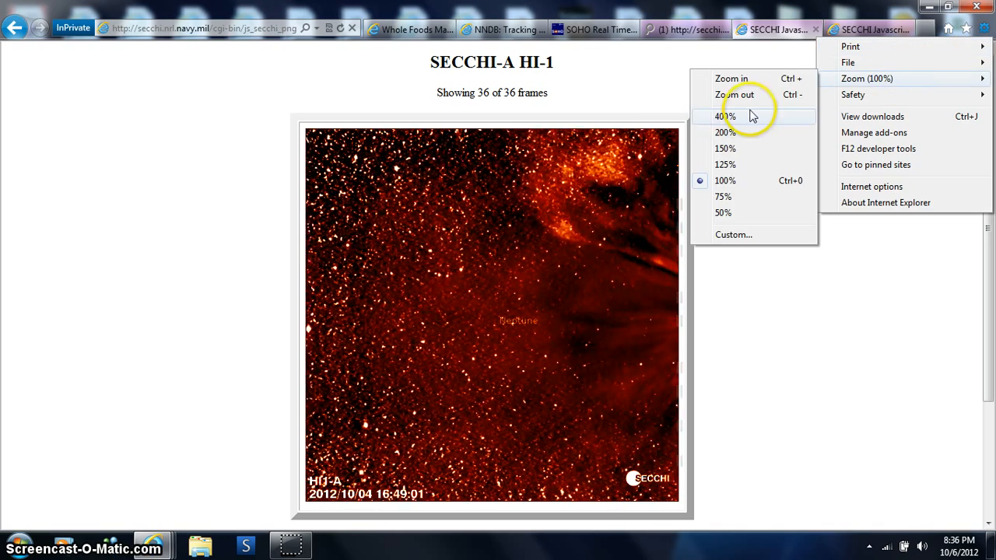
pyautogui.click(726, 115)
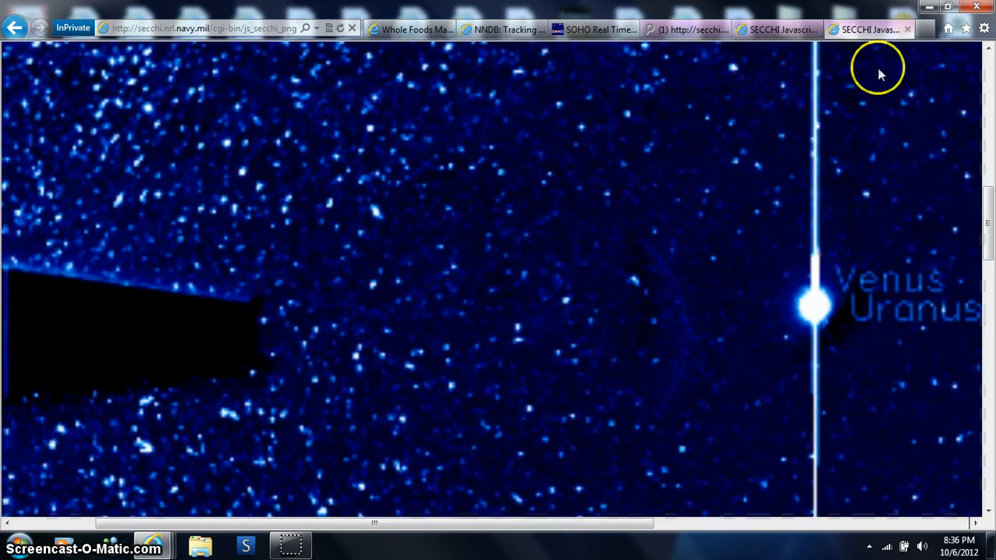
pyautogui.moveTo(853, 343)
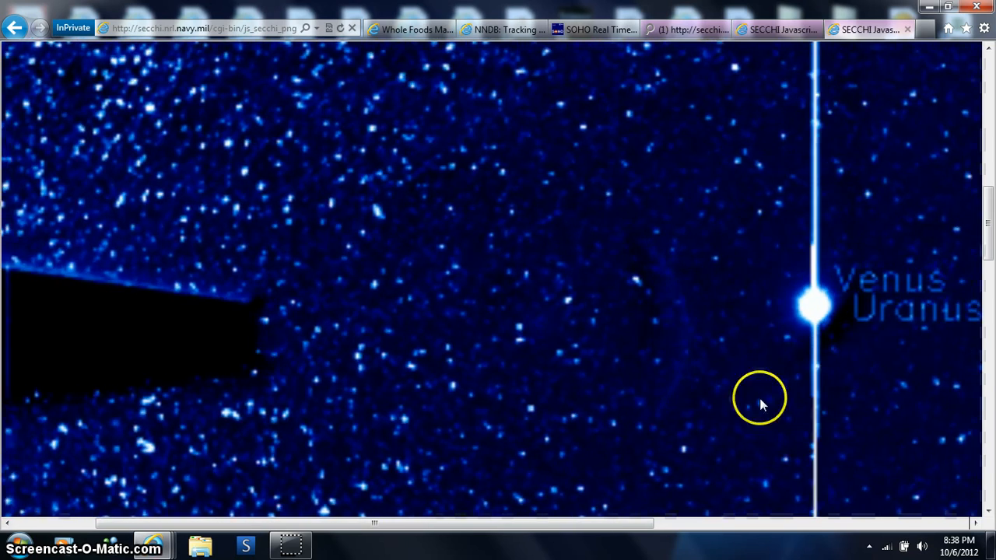
# Switch to the magnified red HI-1 movie for comparison with HI-2.
pyautogui.click(777, 28)
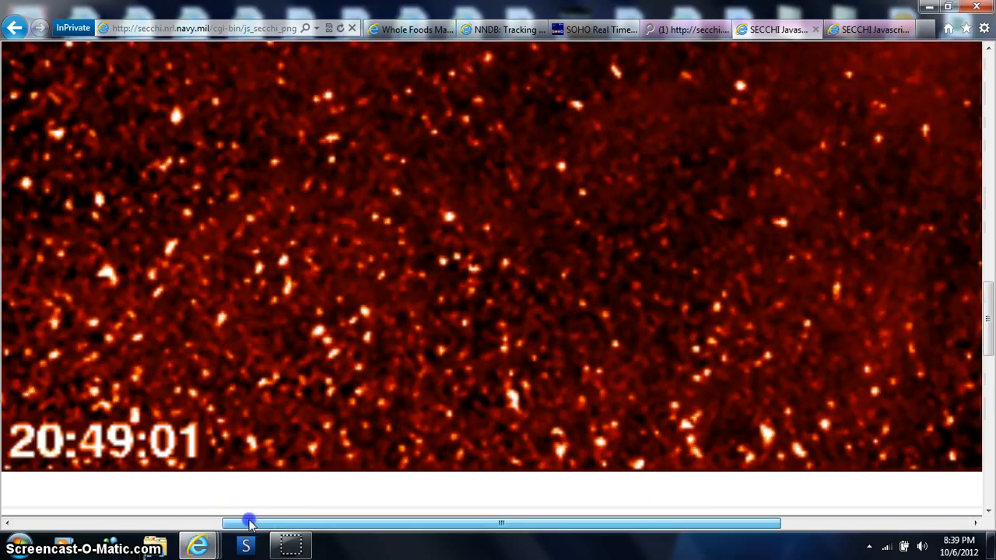
# Pan the HI-2 page back left so its title and 12-of-12 frame movie show at the top.
pyautogui.moveTo(249, 523); pyautogui.dragTo(97, 514)
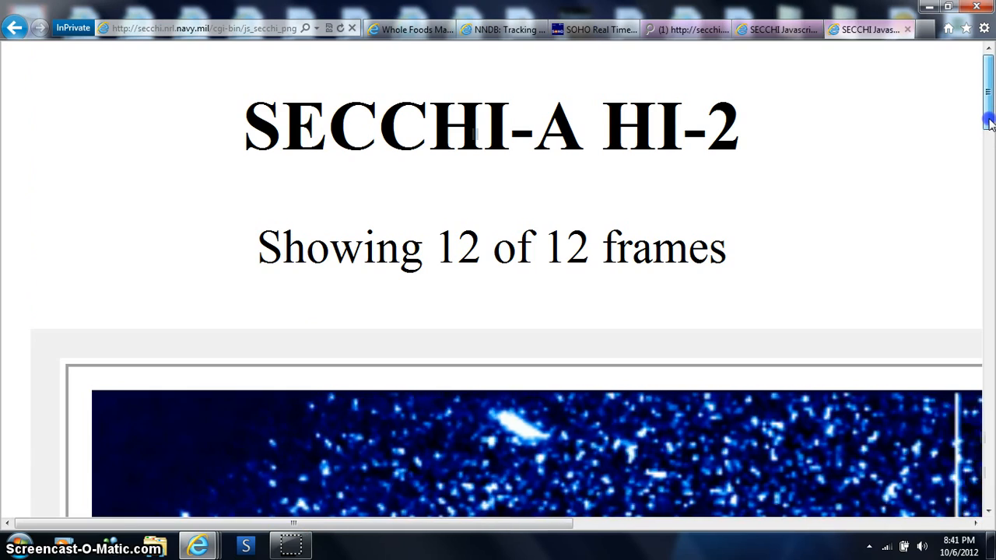
# Scroll down the magnified HI-2 page toward the Venus/Uranus and Earth labels.
pyautogui.scroll(-3)
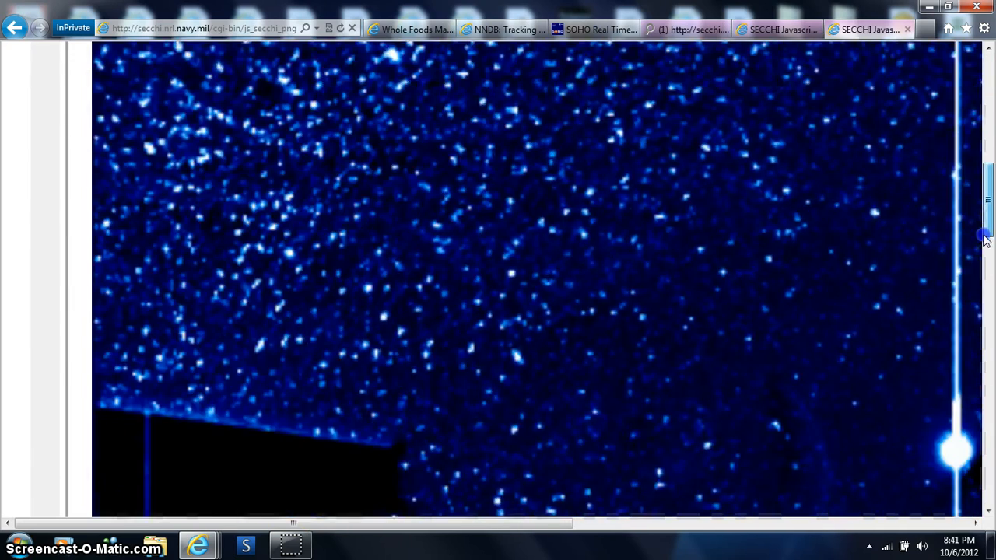
pyautogui.scroll(-3)
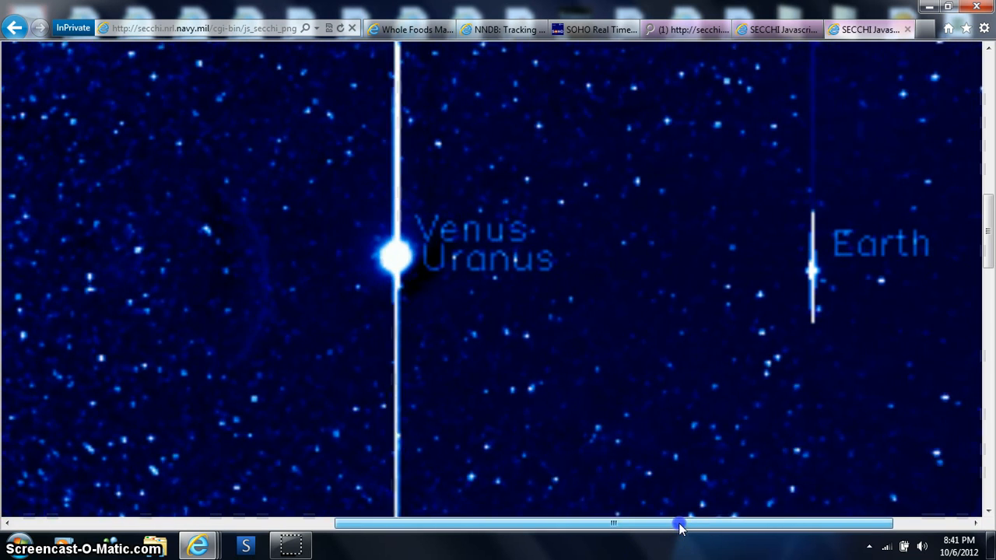
pyautogui.moveTo(677, 523); pyautogui.dragTo(604, 523)
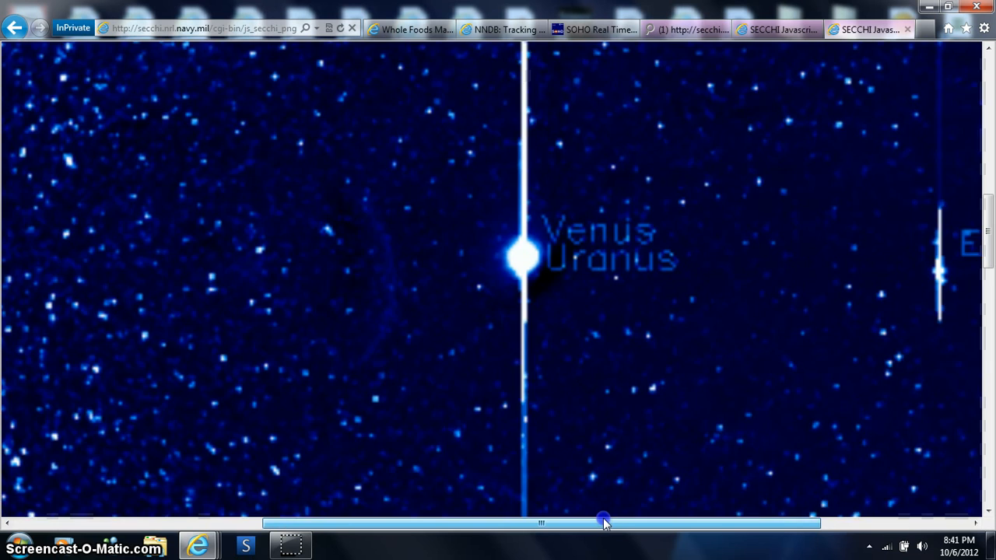
pyautogui.moveTo(604, 523); pyautogui.dragTo(700, 522)
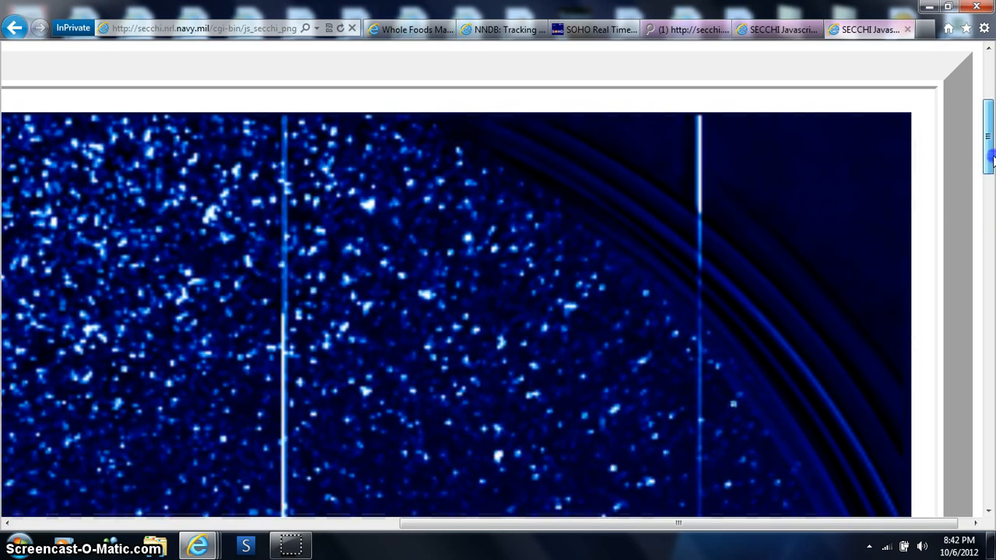
pyautogui.scroll(-3)
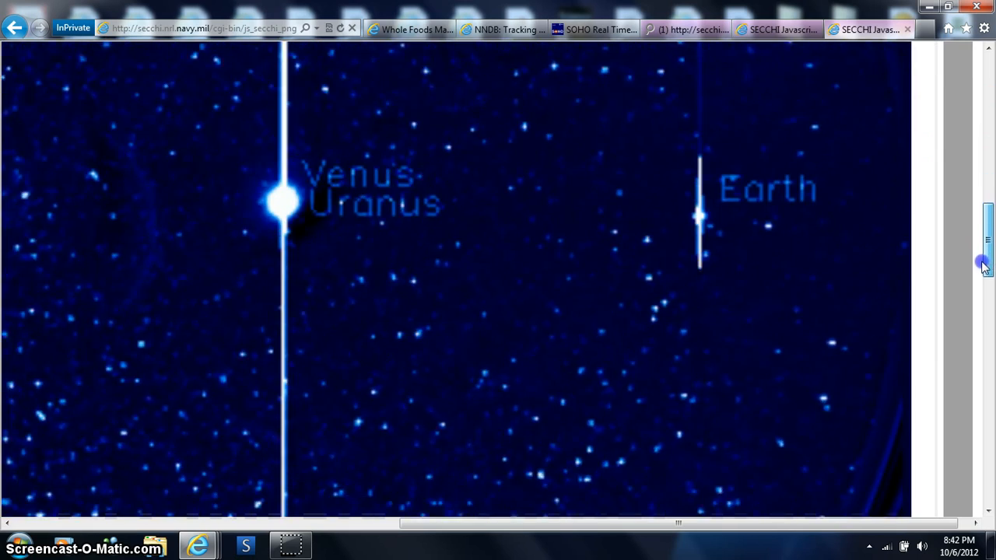
pyautogui.scroll(-3)
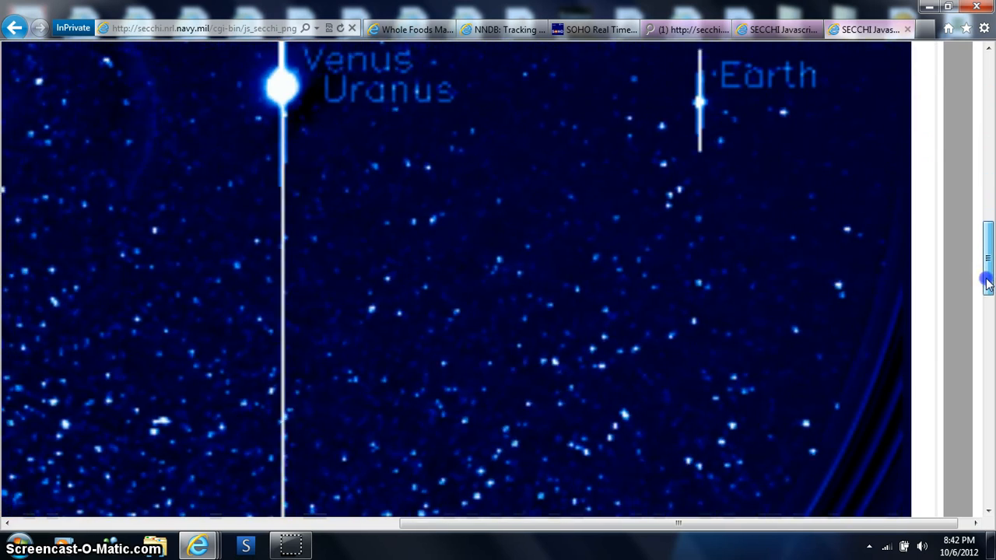
pyautogui.scroll(-3)
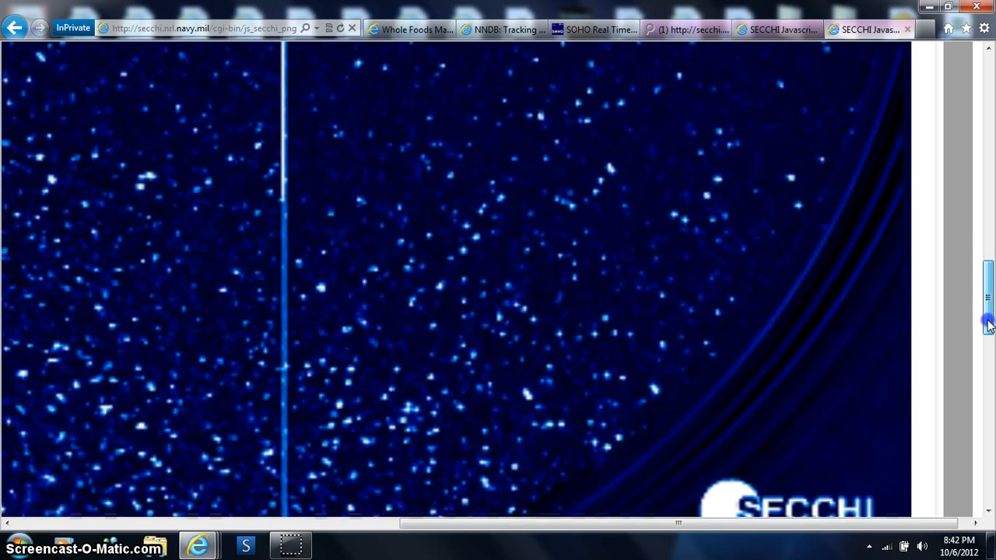
pyautogui.scroll(-3)
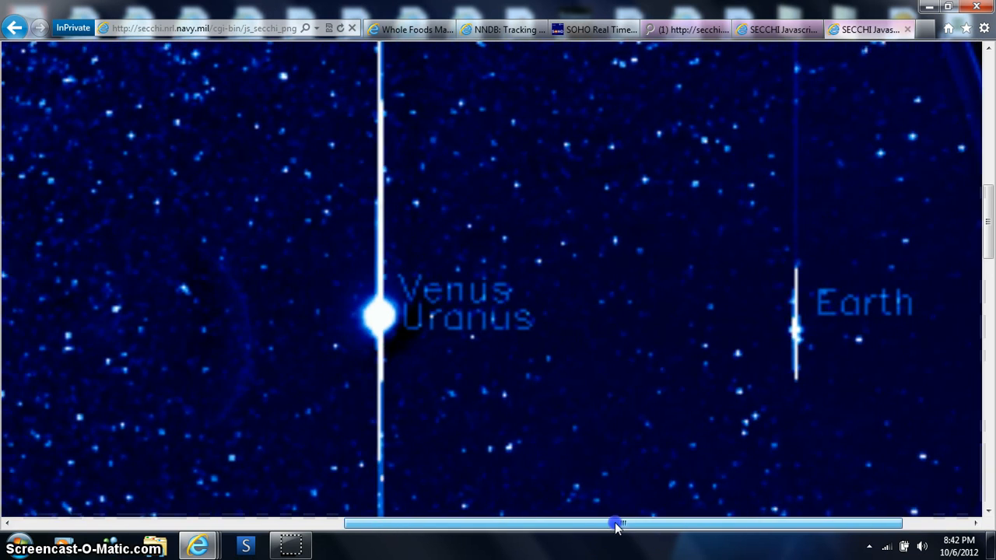
pyautogui.moveTo(620, 523); pyautogui.dragTo(485, 523)
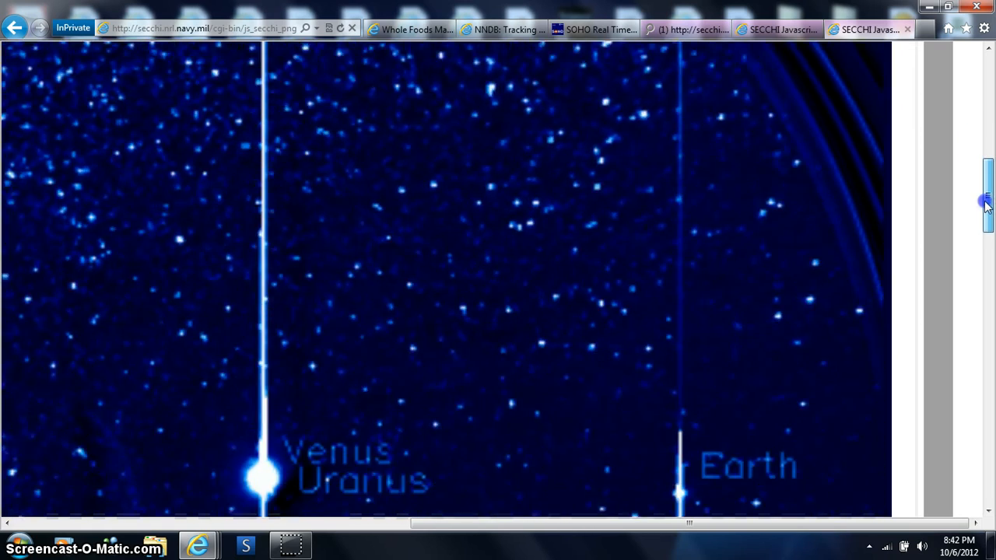
pyautogui.scroll(-3)
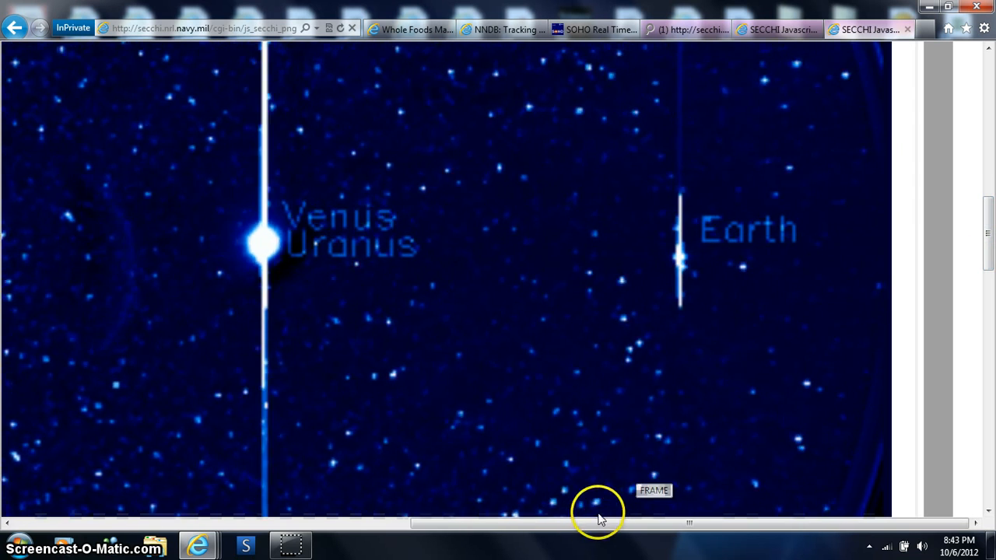
pyautogui.moveTo(599, 523); pyautogui.dragTo(574, 530)
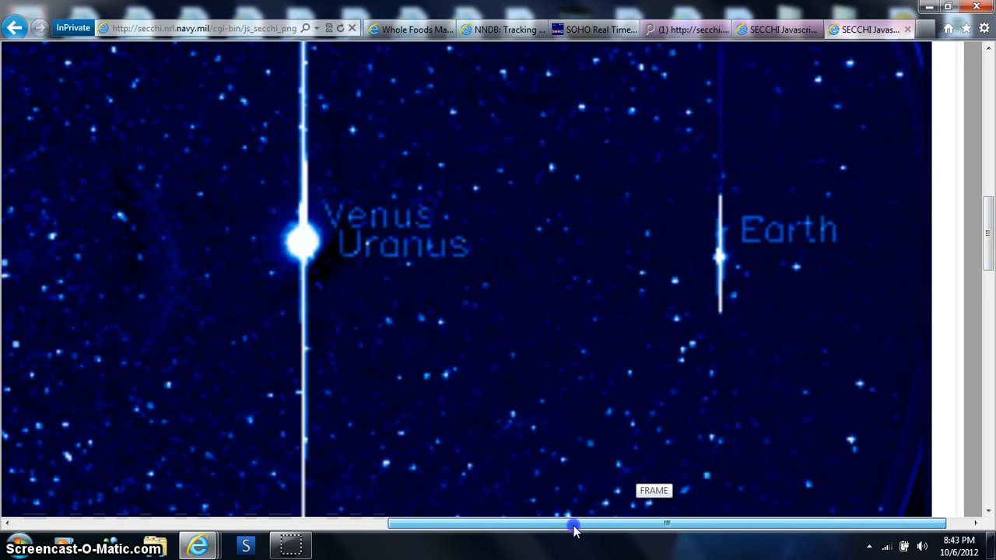